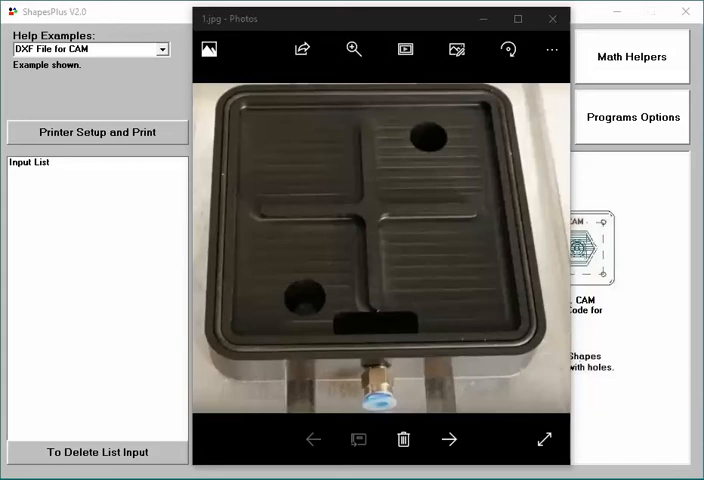
mouse_move(540, 184)
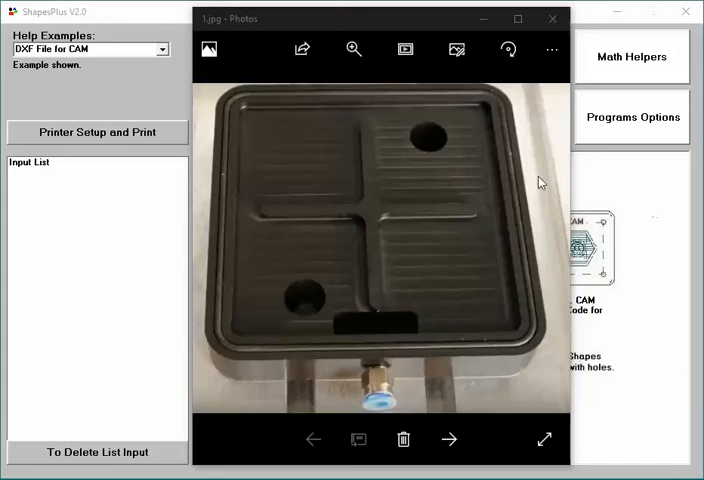
mouse_move(588, 174)
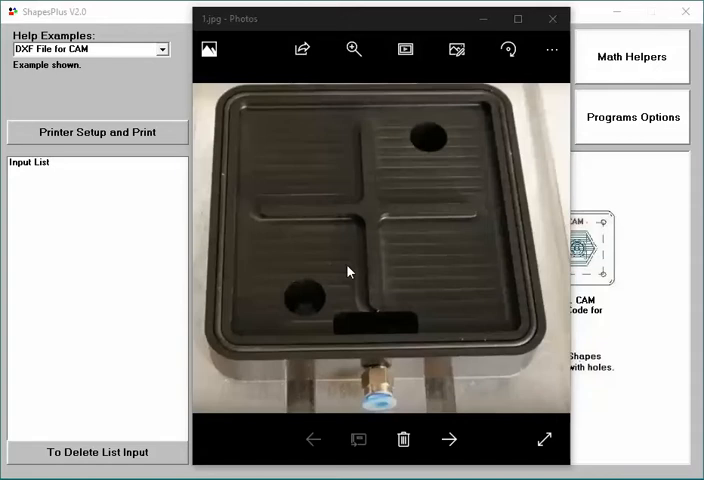
mouse_move(420, 272)
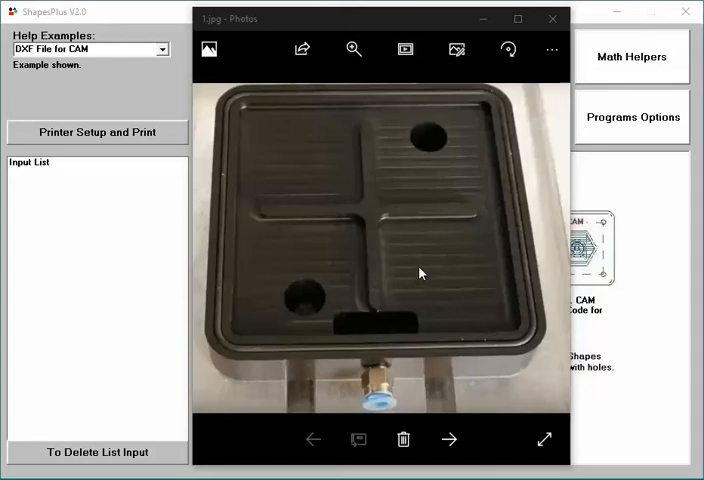
mouse_move(400, 98)
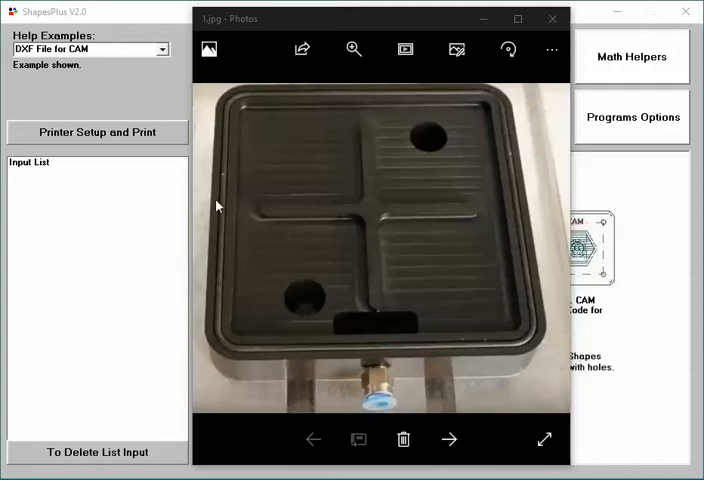
mouse_move(364, 206)
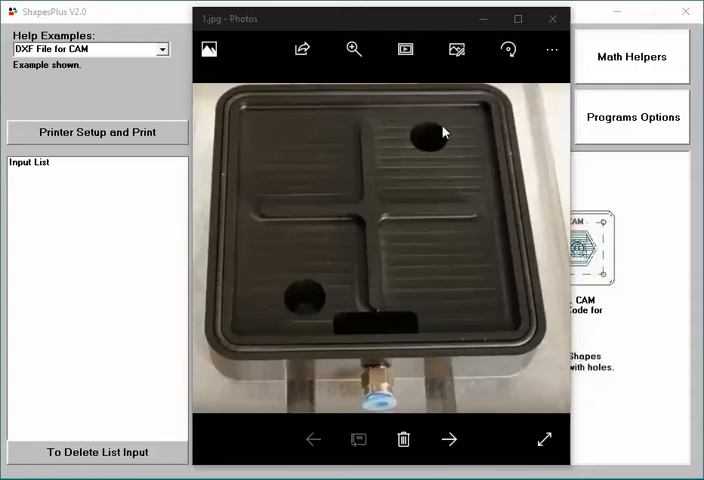
mouse_move(448, 392)
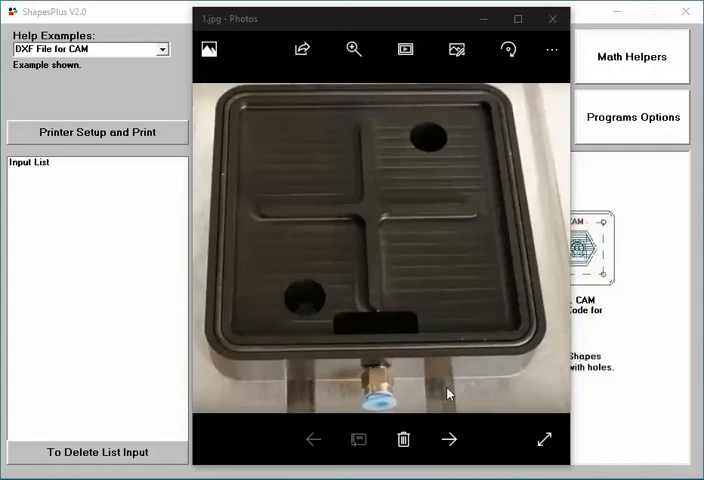
mouse_move(372, 408)
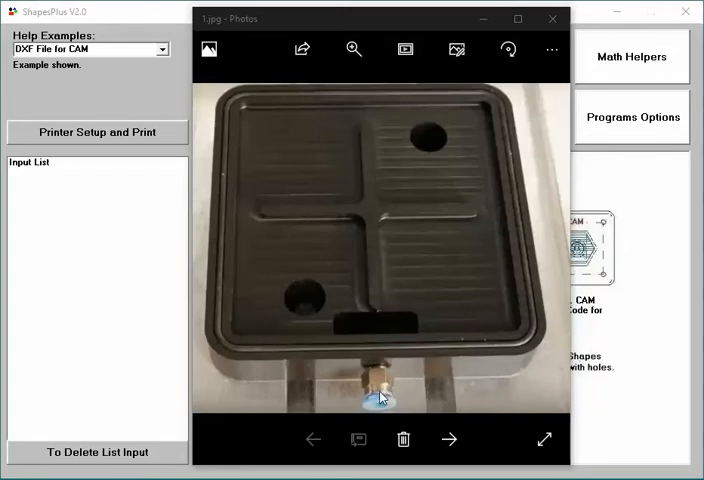
mouse_move(434, 324)
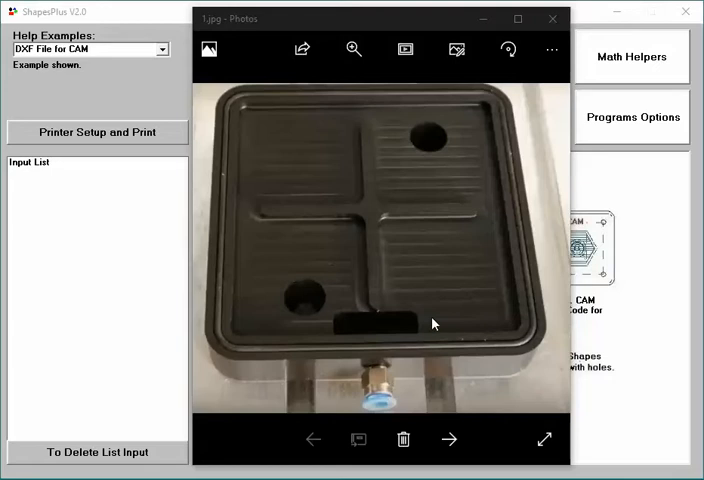
mouse_move(452, 294)
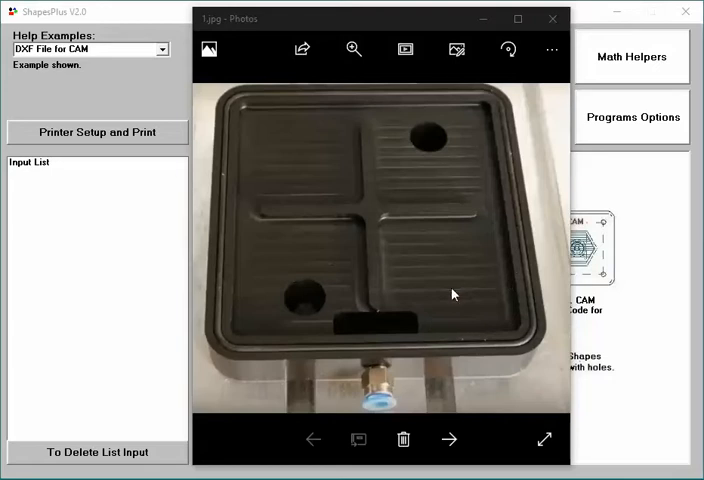
mouse_move(490, 300)
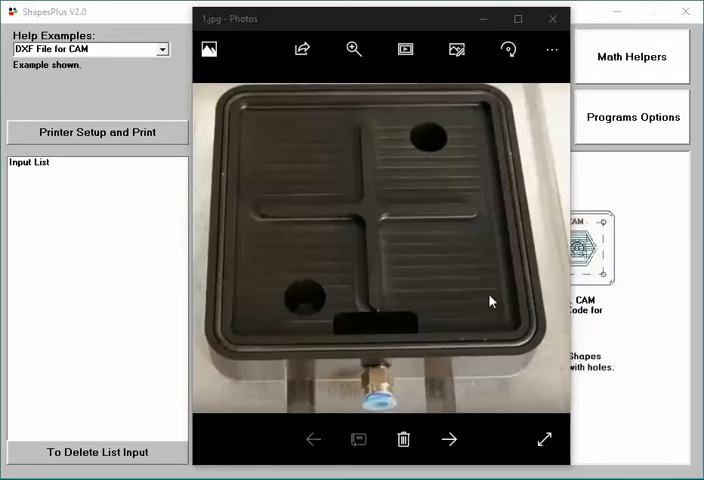
mouse_move(500, 248)
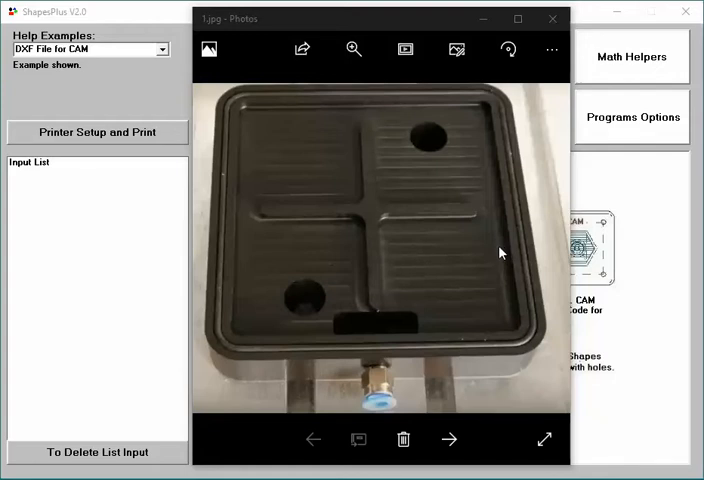
mouse_move(472, 246)
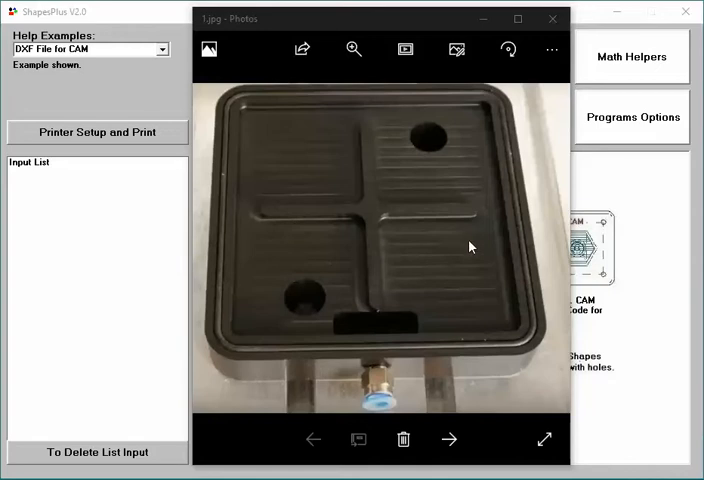
mouse_move(472, 266)
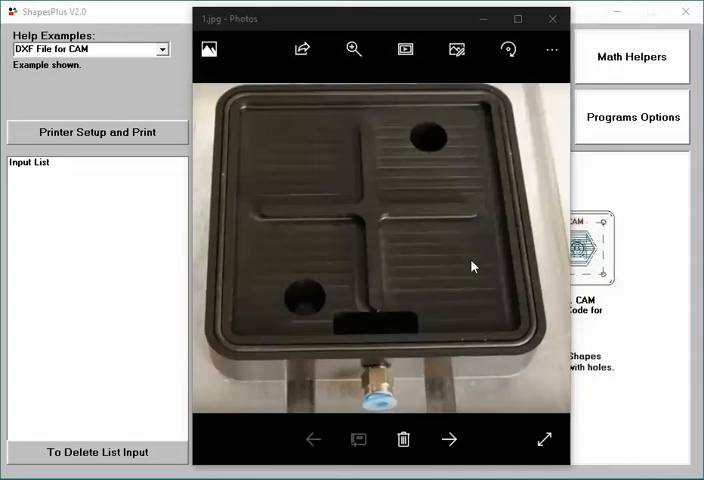
mouse_move(480, 278)
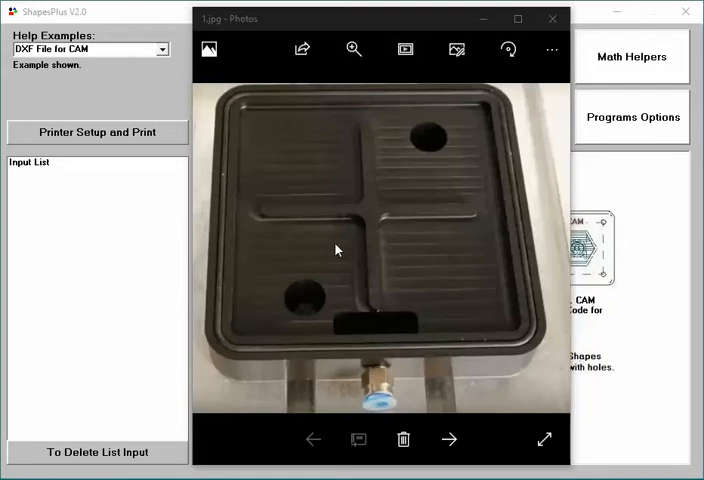
mouse_move(428, 252)
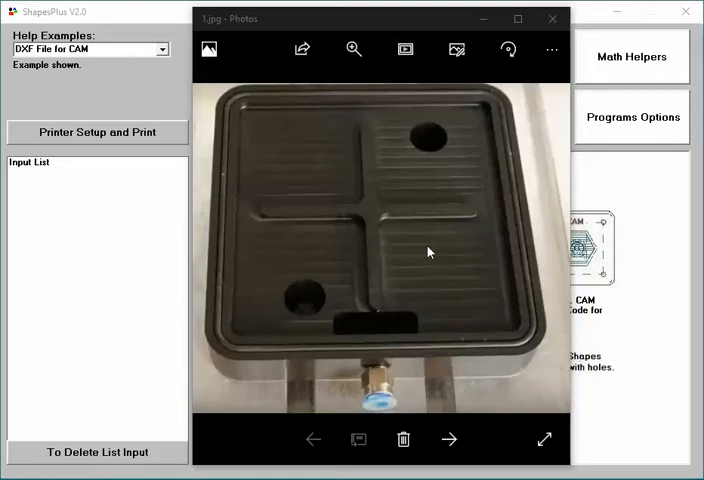
mouse_move(340, 246)
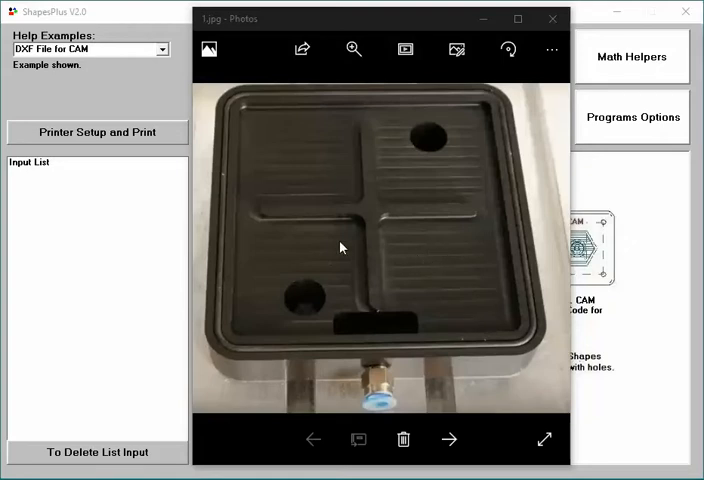
mouse_move(436, 268)
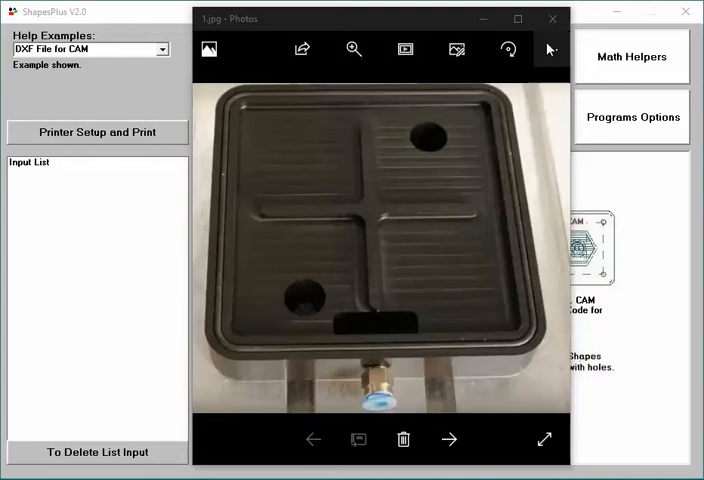
- Close the vacuum pad photo, leaving the DXF for CAM example with part.dxf showing
click(552, 18)
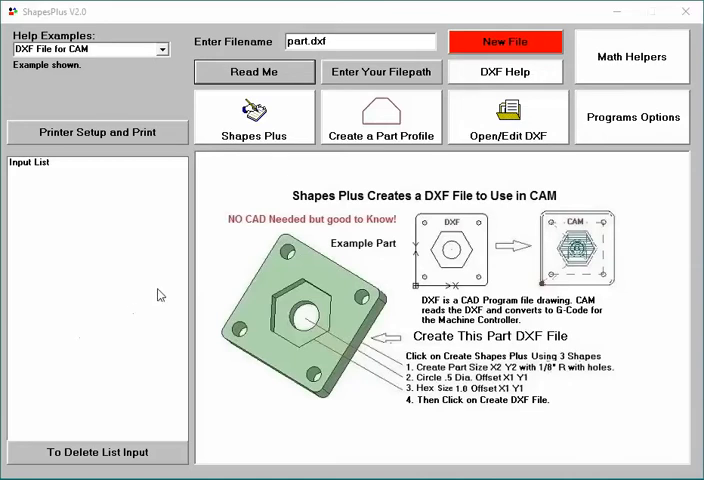
mouse_move(142, 76)
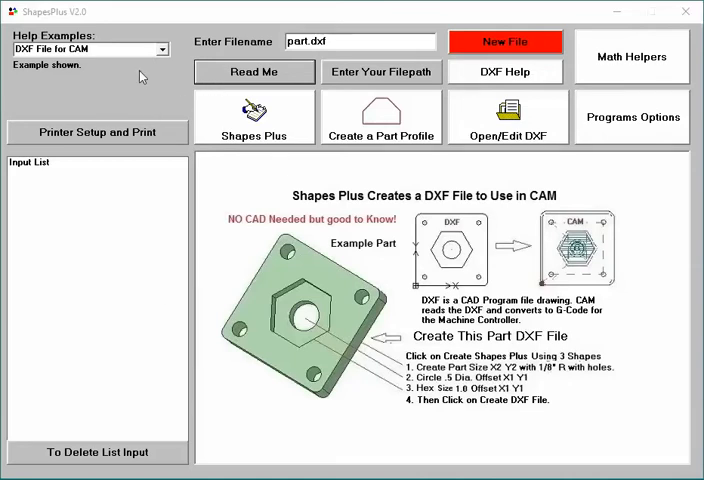
mouse_move(332, 92)
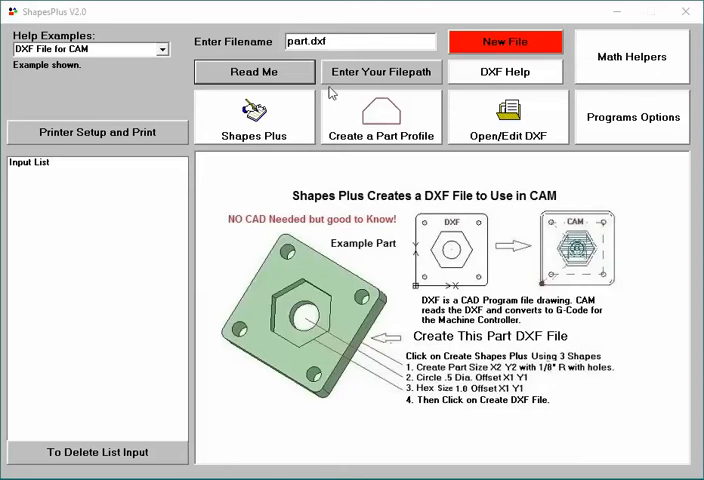
mouse_move(290, 96)
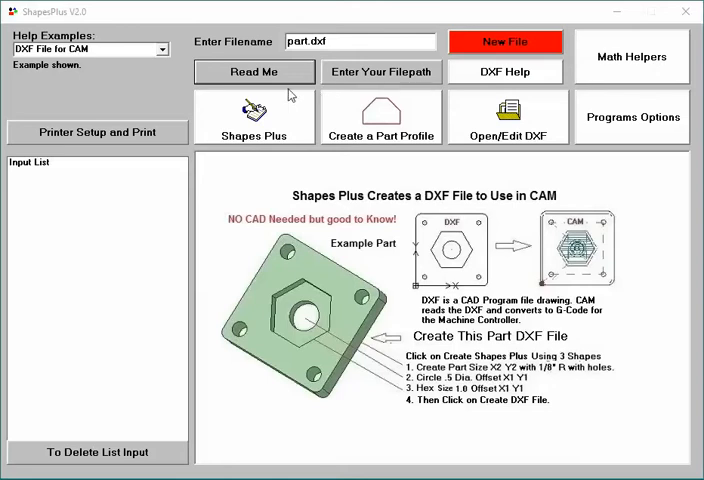
mouse_move(252, 72)
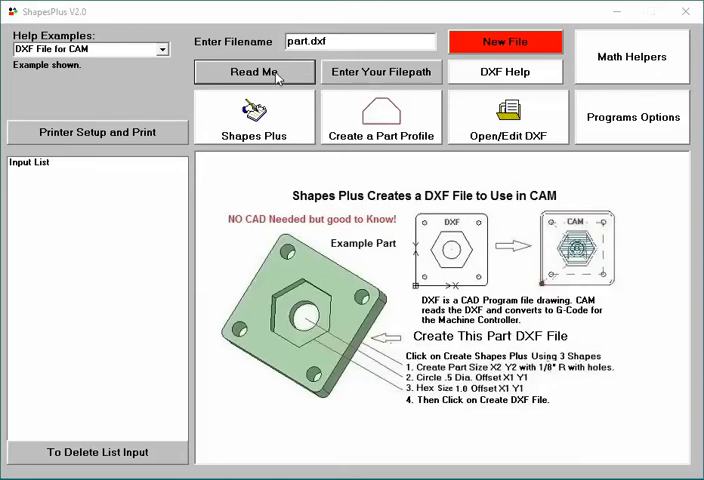
mouse_move(244, 124)
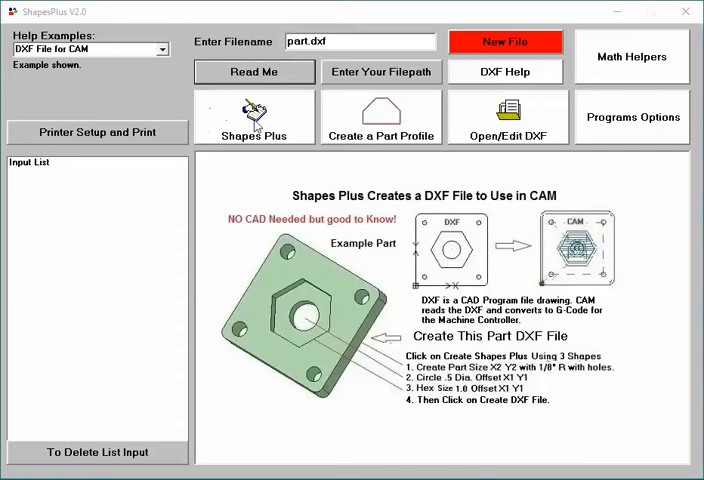
- Add a 4 x 4 part size with 0.25 corner radius, without mounting holes
click(254, 116)
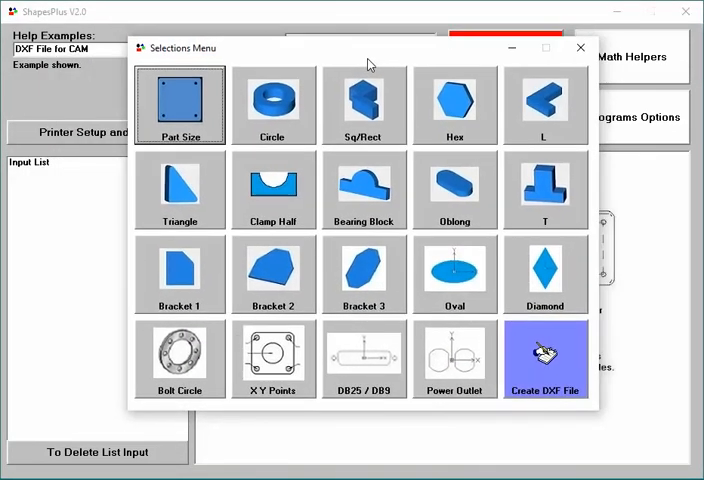
mouse_move(184, 96)
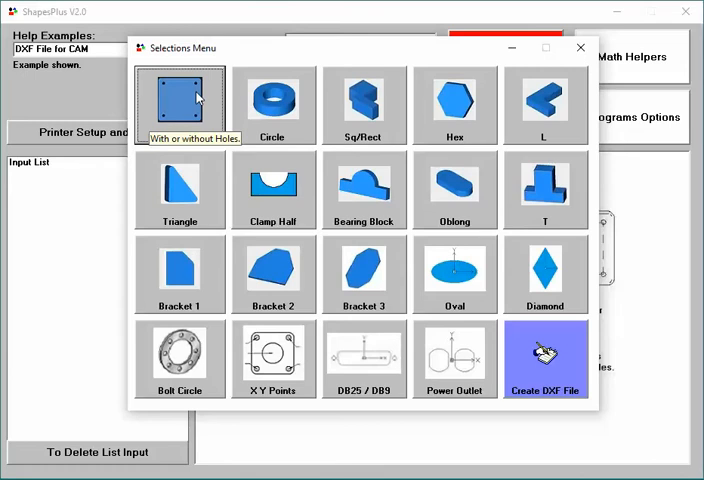
click(180, 96)
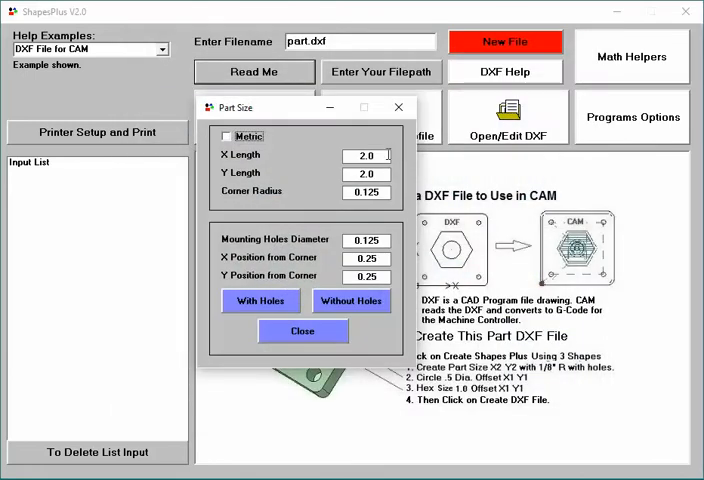
triple_click(364, 156)
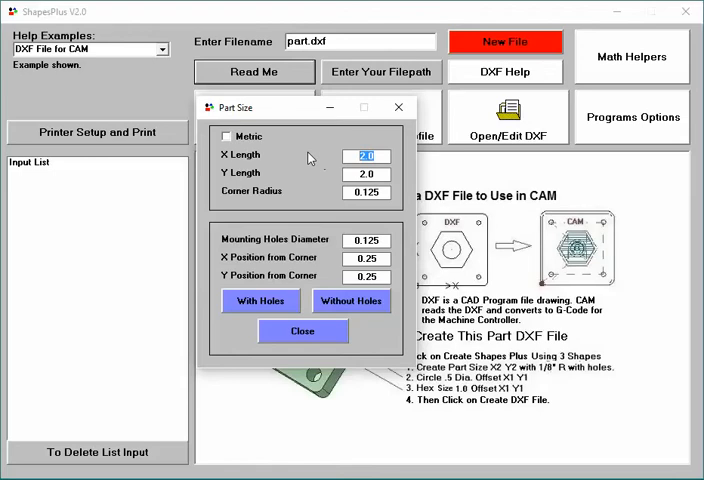
text(4)
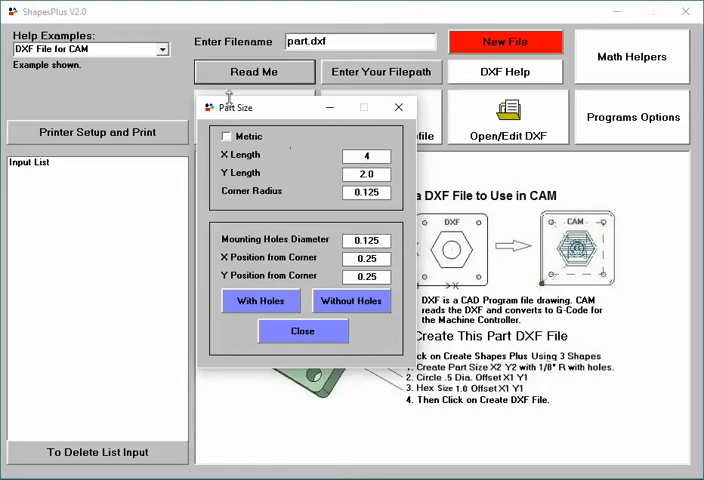
triple_click(366, 172)
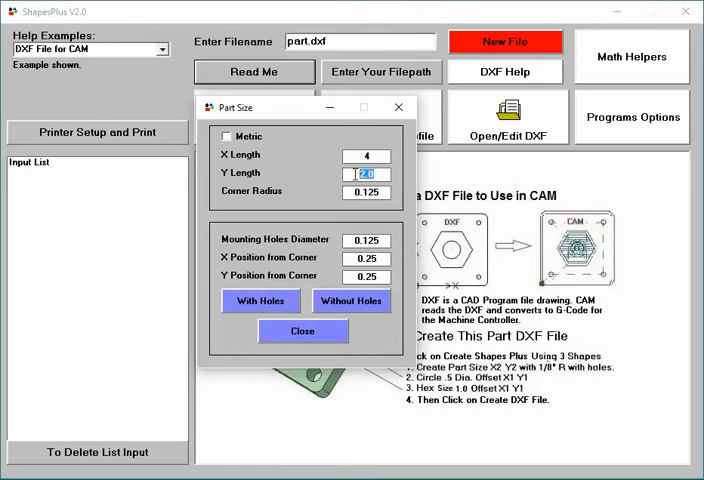
text(4)
click(366, 192)
text(0.25)
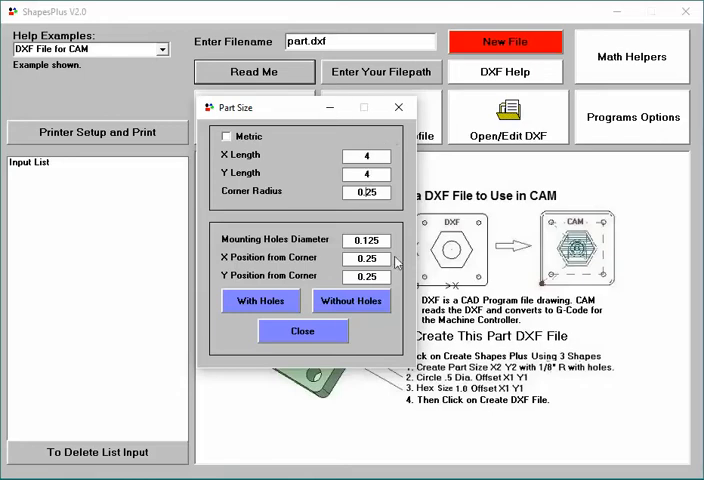
mouse_move(352, 300)
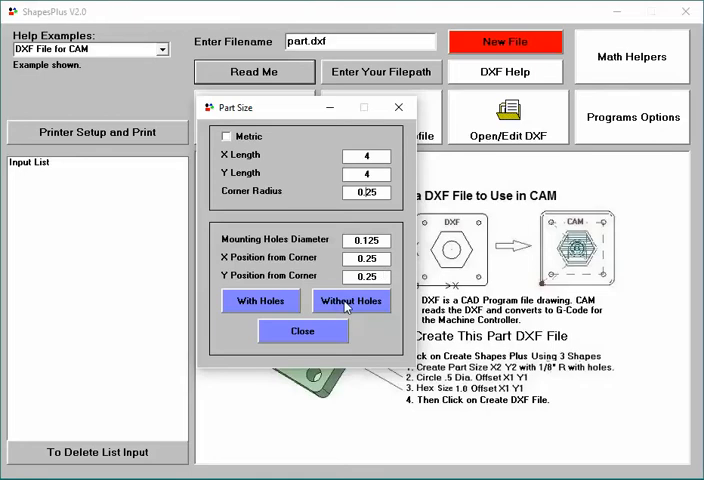
click(352, 300)
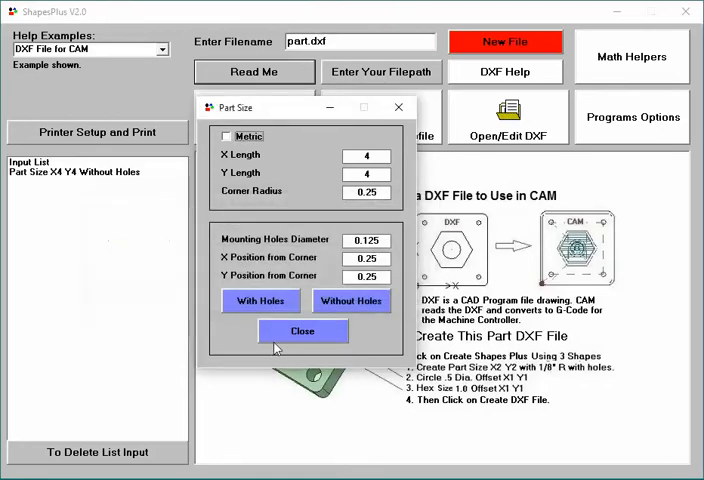
- Add a 3.625 x 3.625 Square/Rectangle centred at X2 Y2 to the input list
click(304, 332)
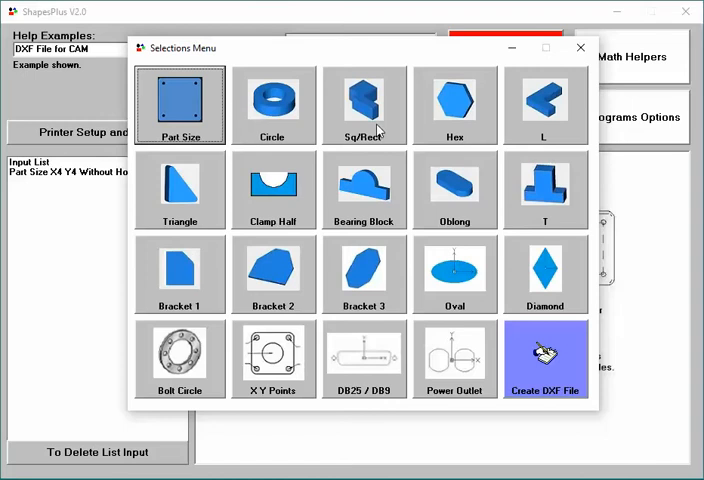
click(364, 104)
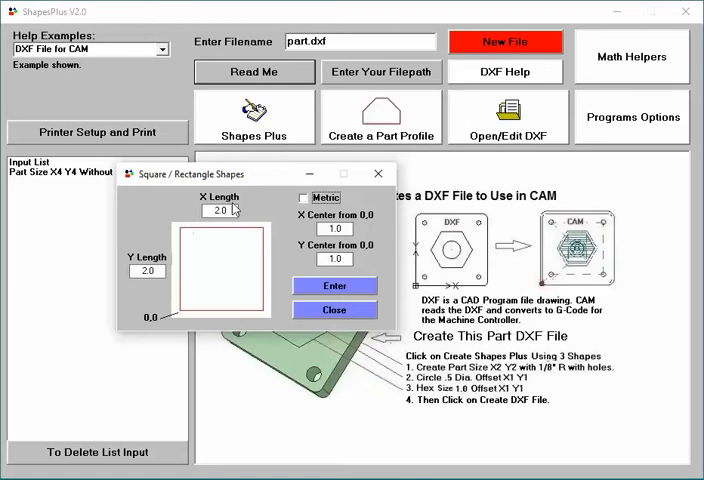
triple_click(220, 212)
text(3.625)
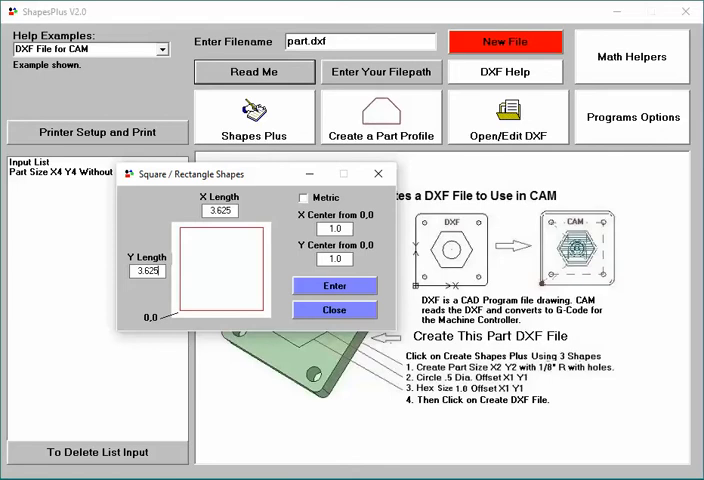
mouse_move(162, 190)
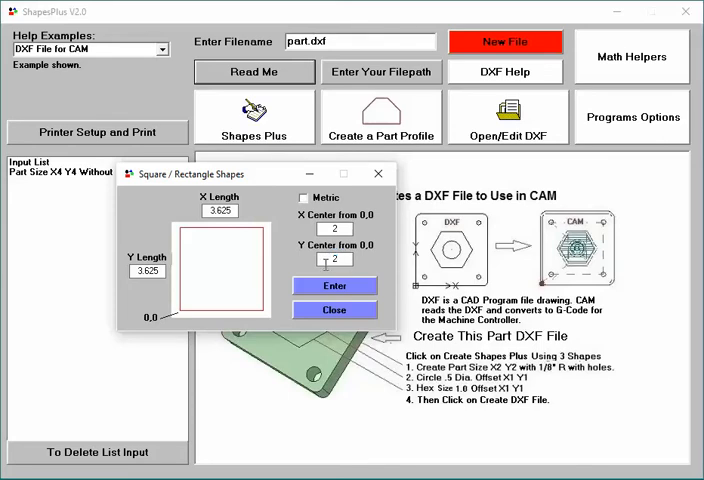
mouse_move(220, 236)
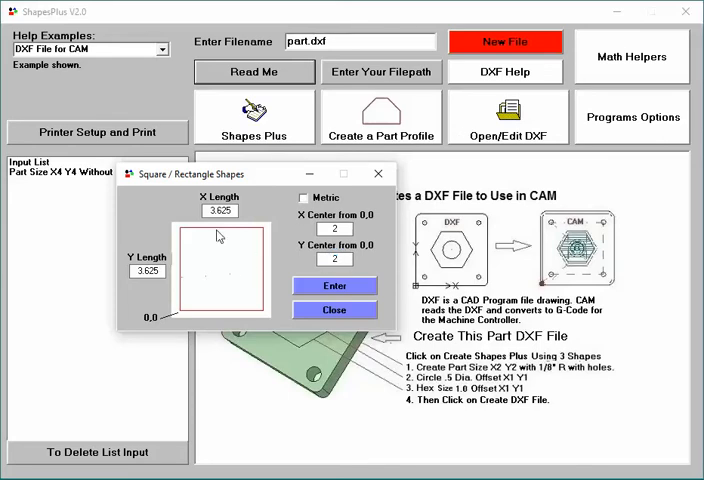
click(336, 284)
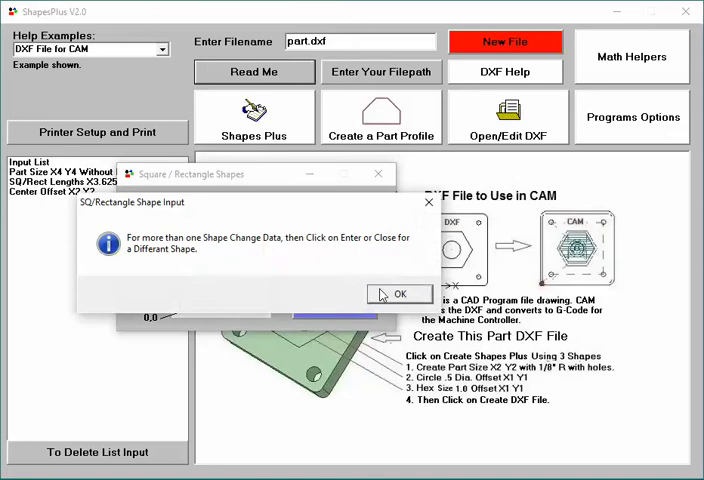
- Add a 3.375 x 3.375 square centred at X2 Y2 to the input list
click(400, 292)
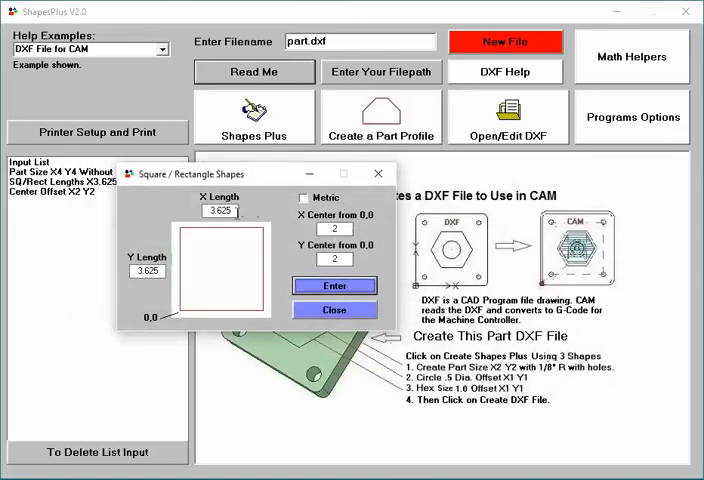
triple_click(218, 212)
text(3.375)
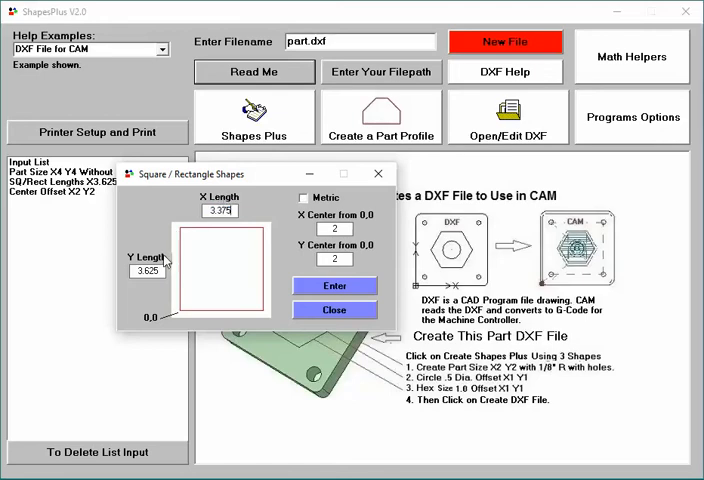
triple_click(146, 272)
text(3.375)
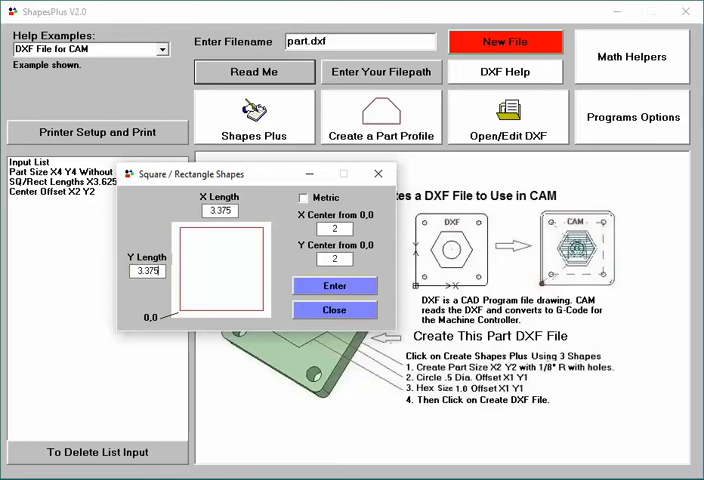
mouse_move(312, 276)
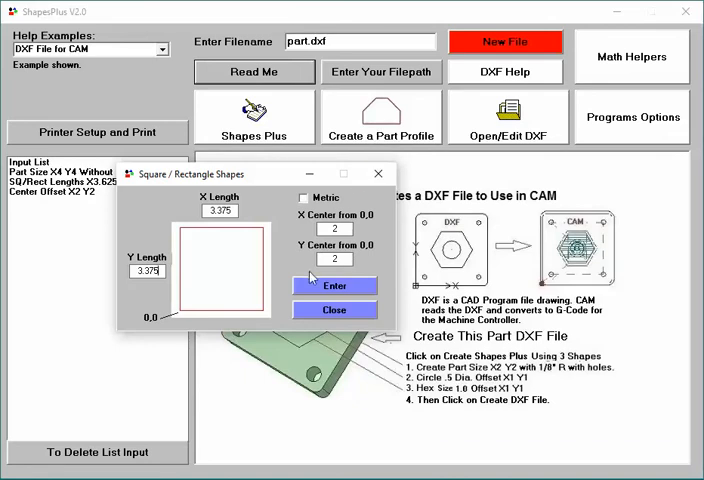
click(336, 284)
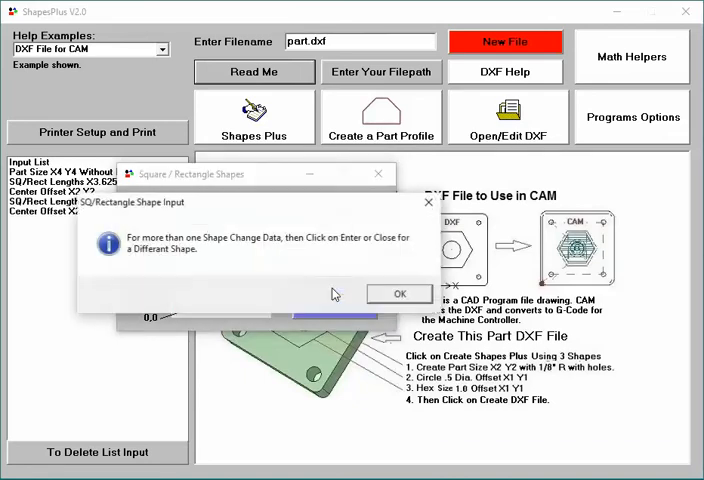
- Enter 3.125 side lengths for the next square
click(400, 292)
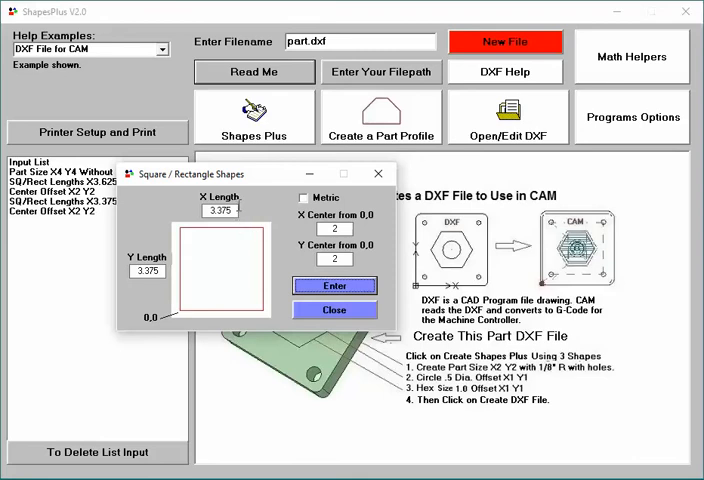
triple_click(220, 210)
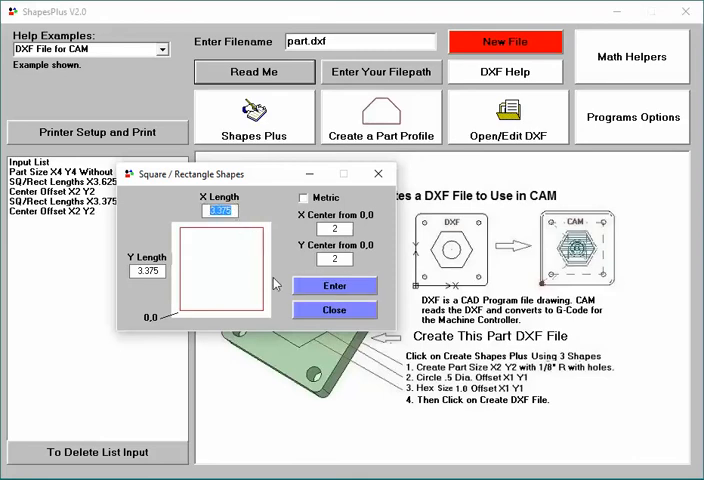
text(3)
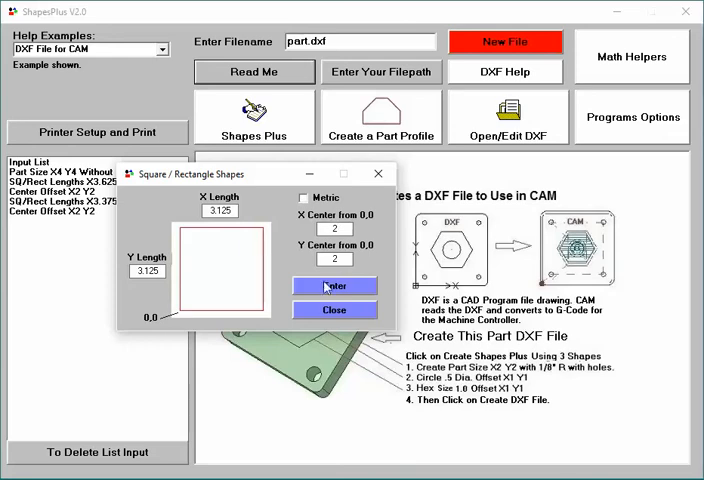
- Submit the 3.125 square to the input list
click(336, 284)
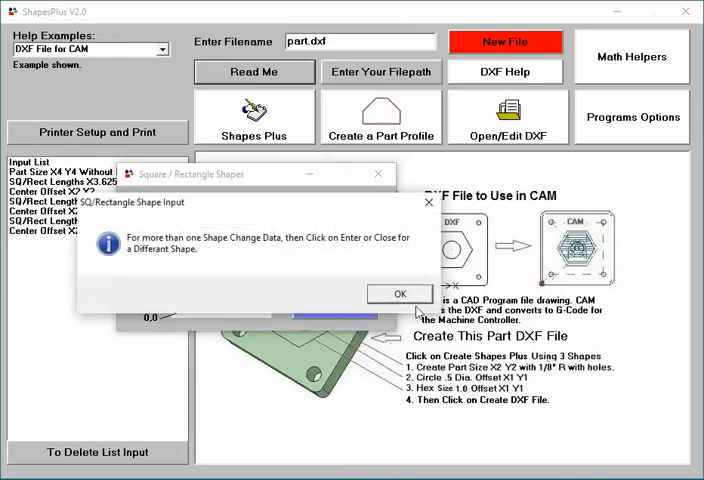
click(400, 292)
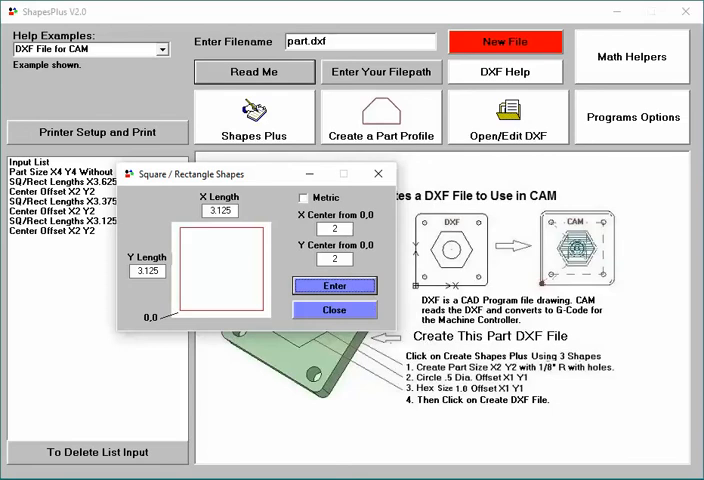
mouse_move(248, 256)
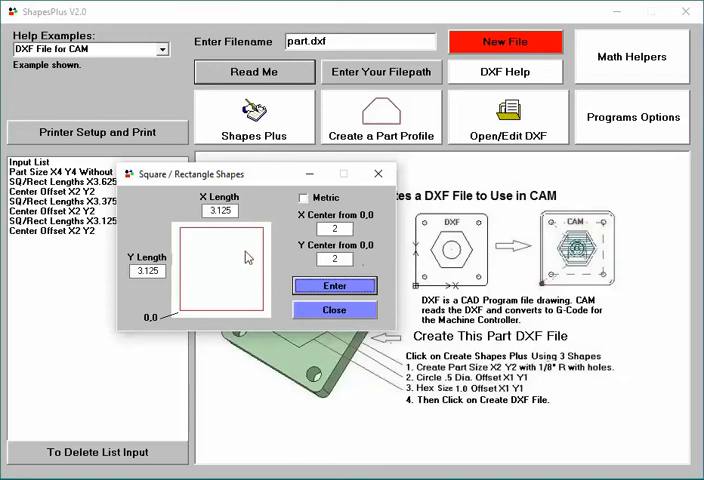
mouse_move(240, 264)
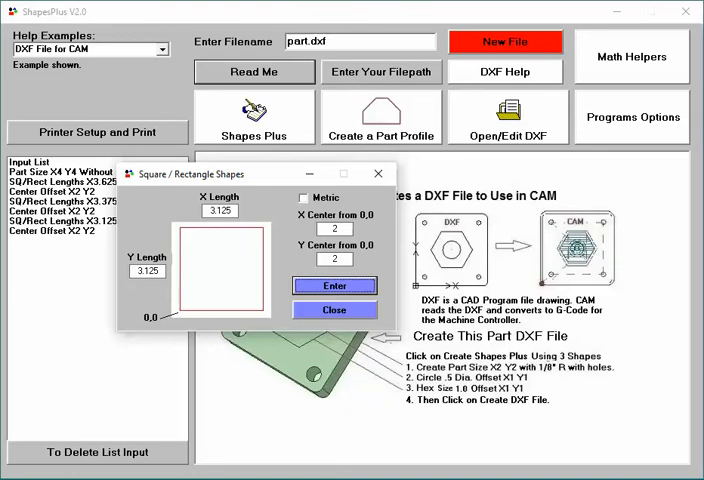
- Add a 1 x 0.2812 rectangle centred at X2 Y0.5937 to the input list
triple_click(218, 210)
text(1)
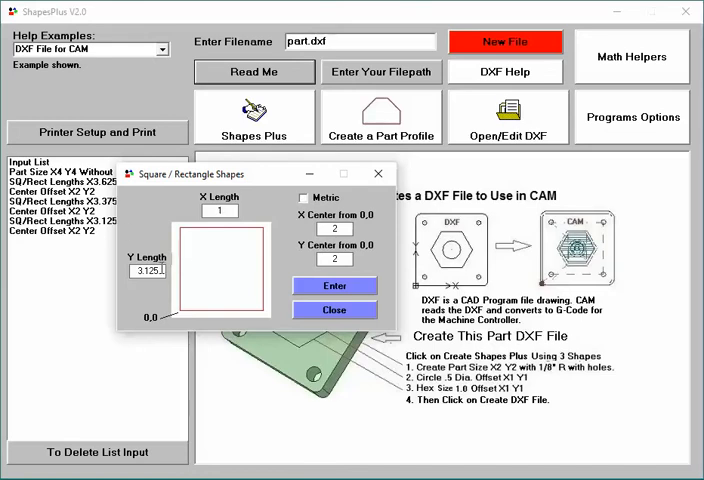
triple_click(146, 272)
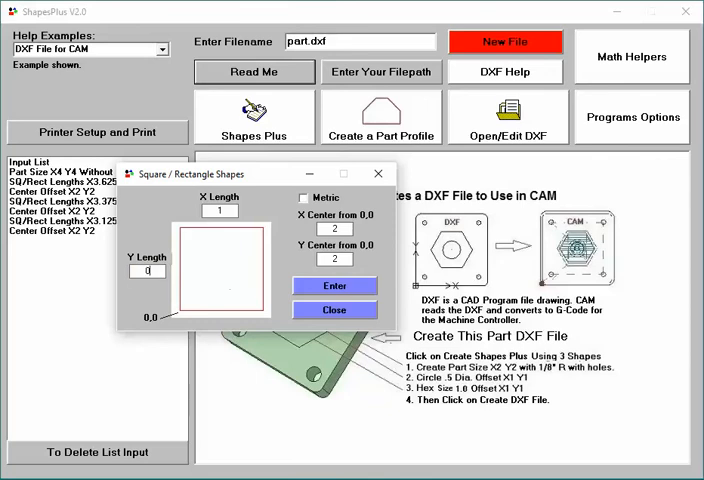
text(0.2912)
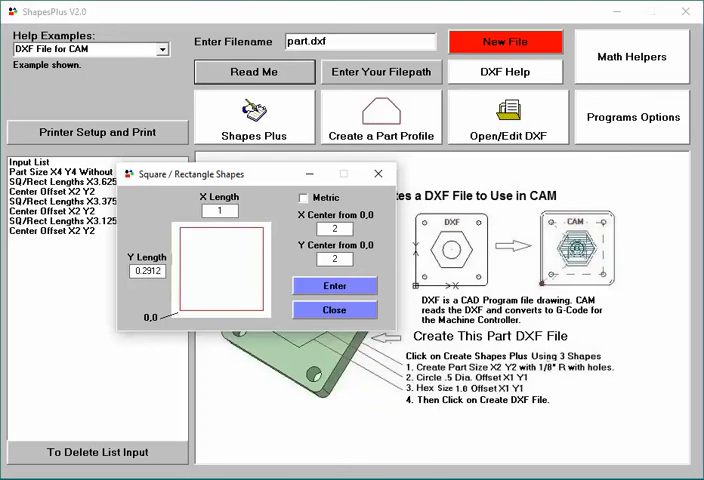
mouse_move(190, 270)
text(0.5937)
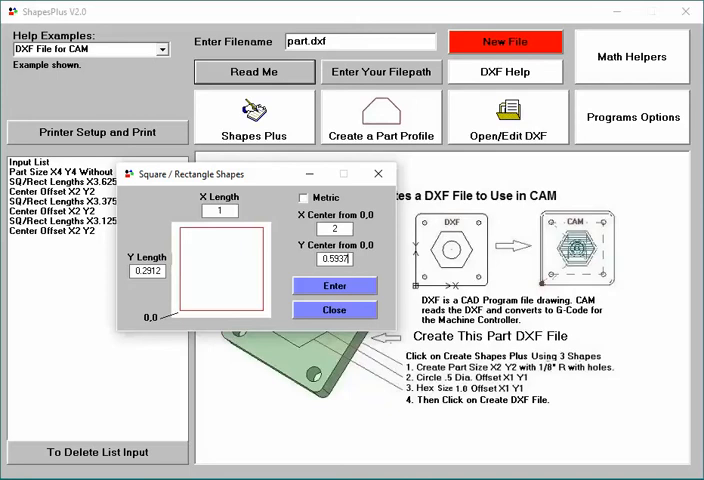
mouse_move(236, 258)
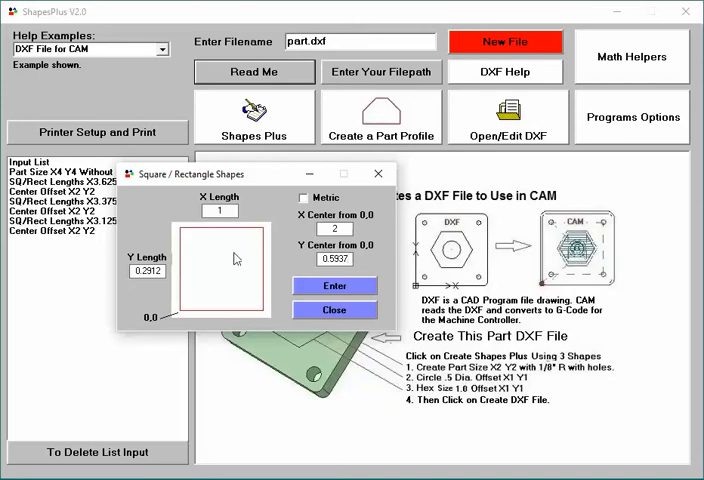
mouse_move(236, 258)
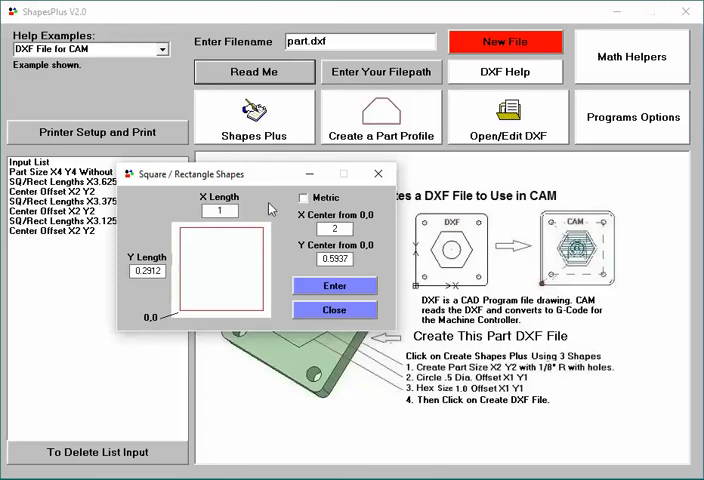
mouse_move(156, 288)
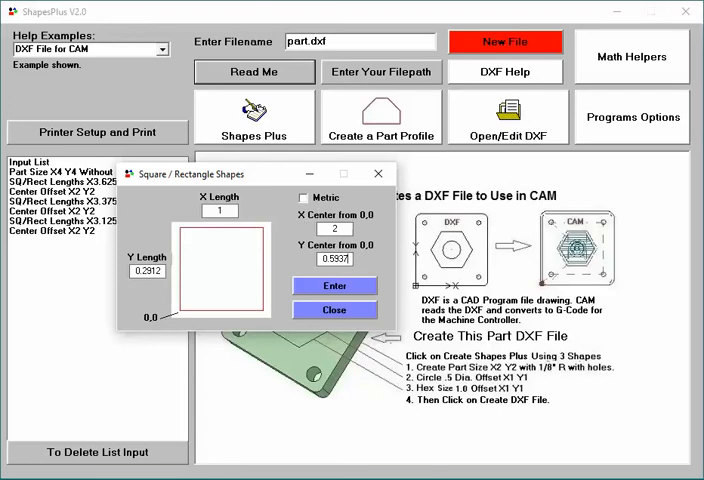
click(336, 284)
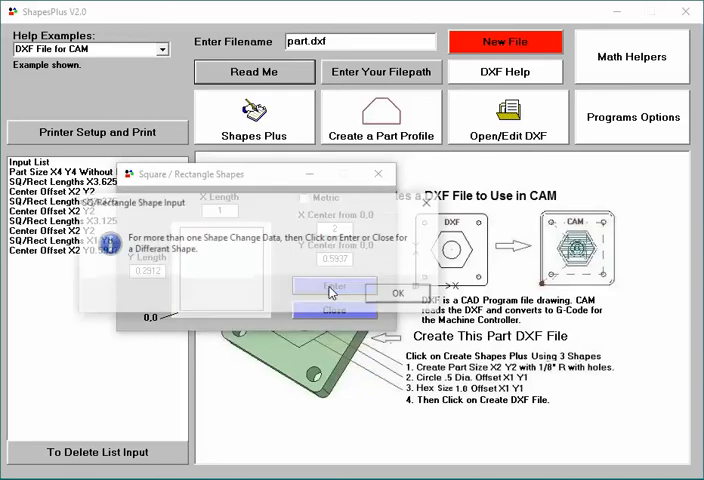
- Fill the Oblong Shape form with length 1, width 0.25, offset 0.75, centre 2, 2.75
click(400, 292)
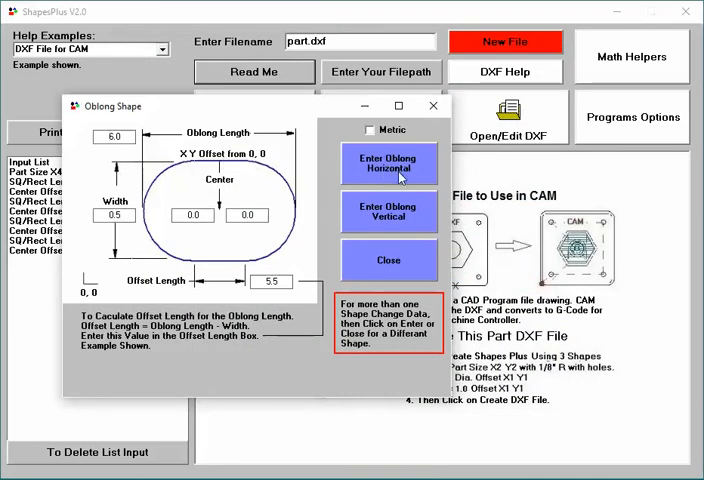
mouse_move(400, 218)
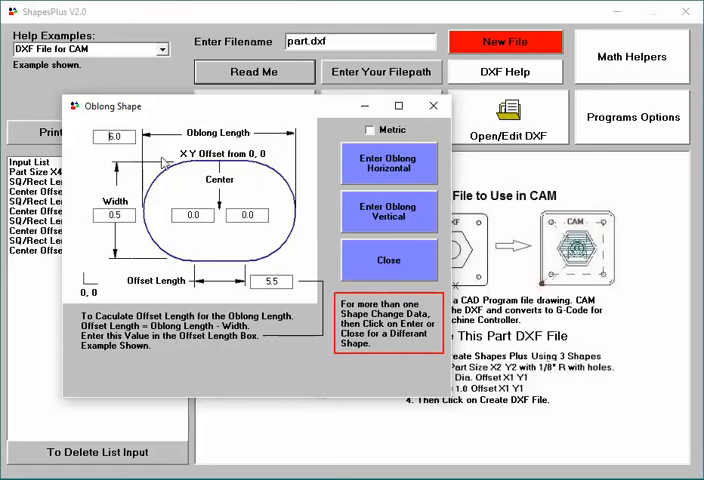
mouse_move(338, 250)
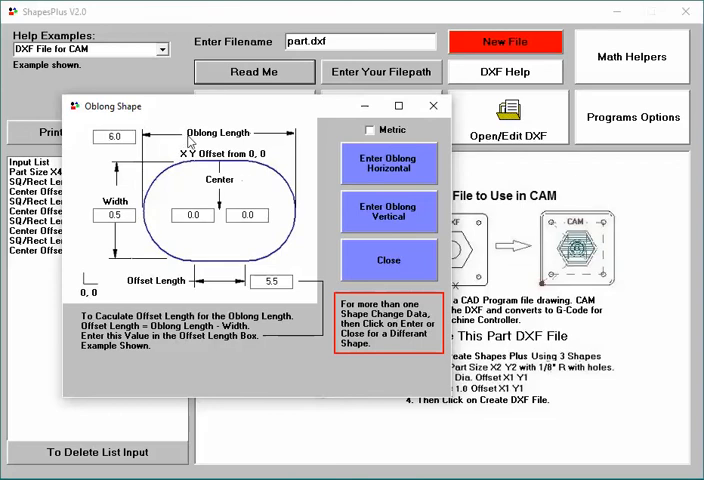
triple_click(112, 136)
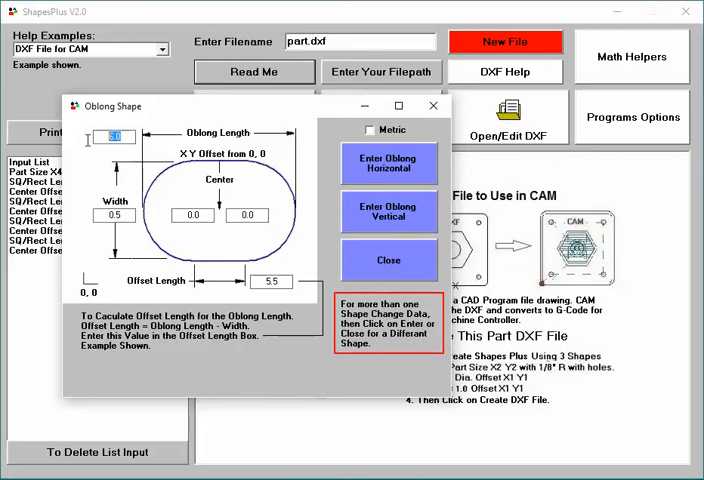
text(1)
click(114, 214)
text(0.25)
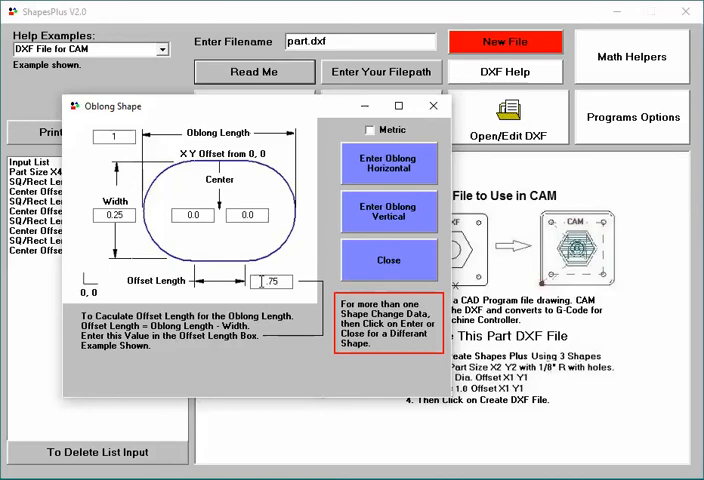
click(278, 282)
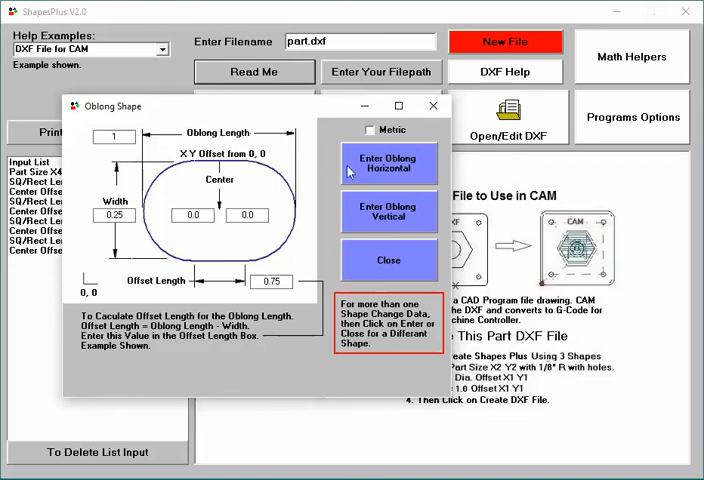
mouse_move(384, 212)
text(2.75)
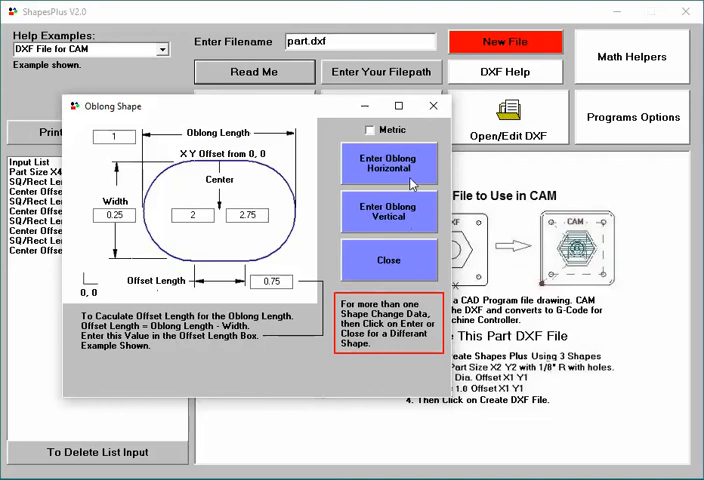
- Add vertical oblongs at 2, 2.75 and 2, 1.25, a horizontal one at 1.25, 2.0, and enter centre X 2.75
click(388, 208)
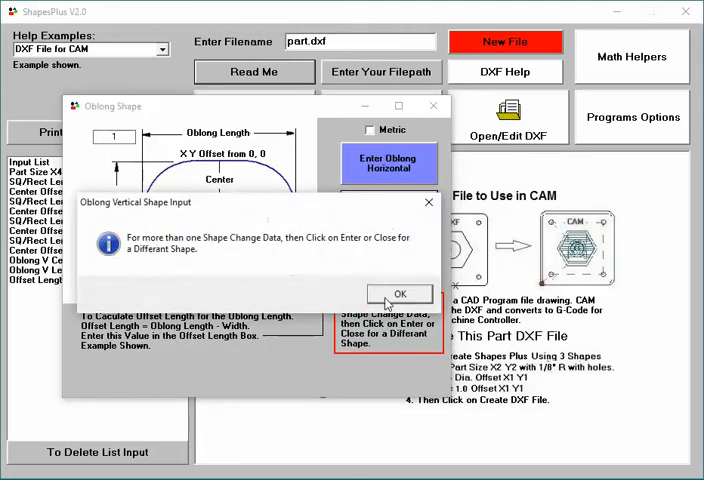
click(400, 292)
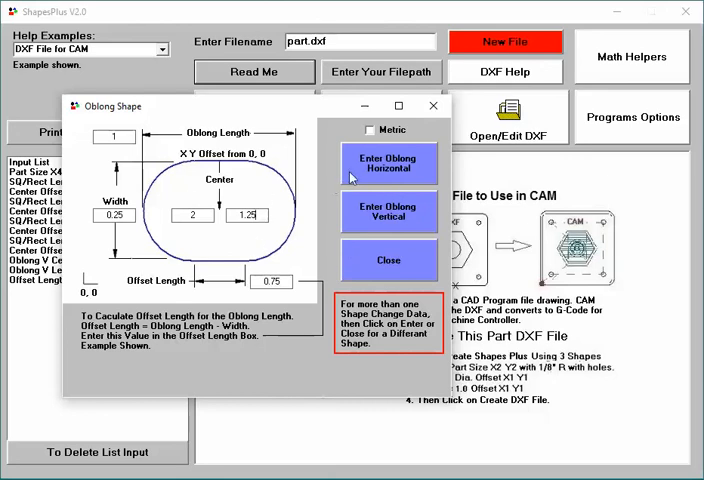
mouse_move(400, 216)
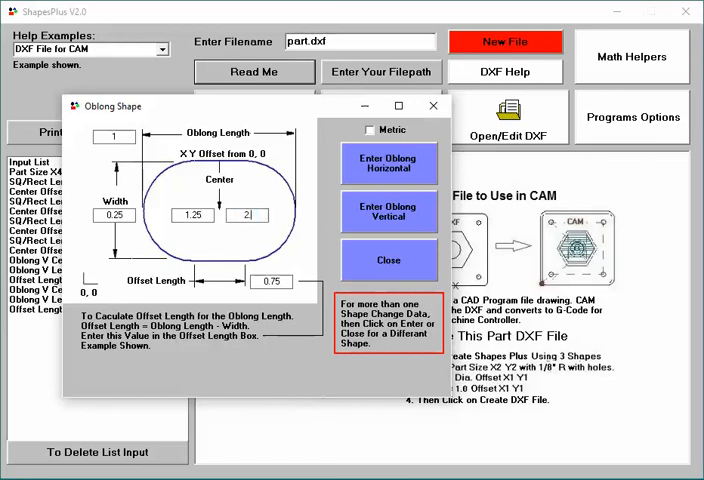
text(2.0)
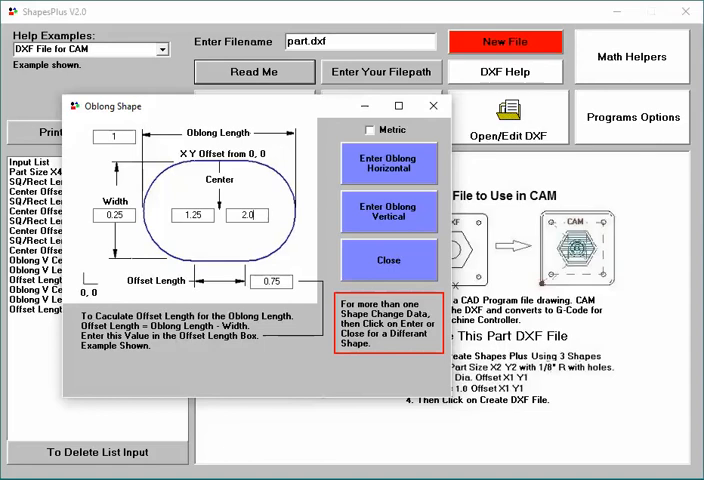
mouse_move(422, 184)
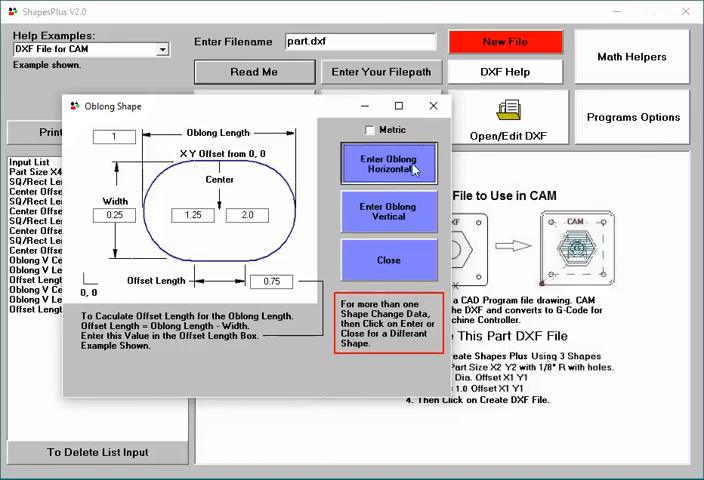
click(388, 164)
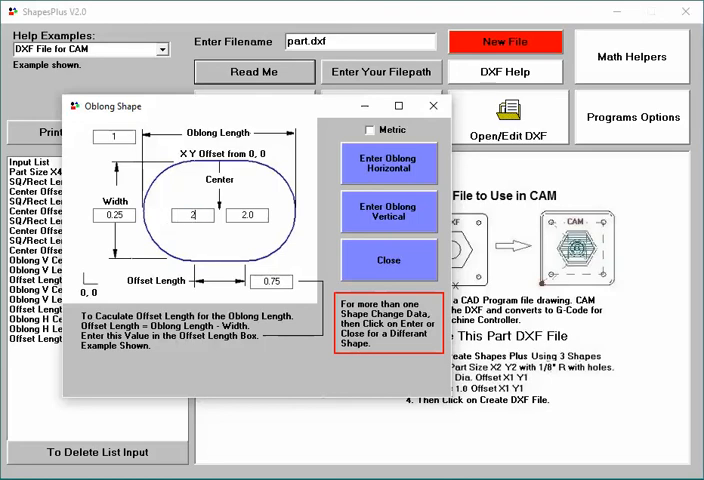
text(2.75)
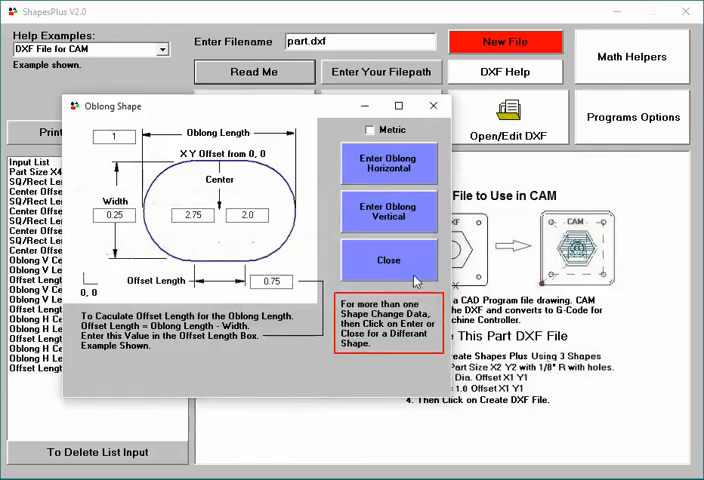
- Close the oblong form, create the DXF file and launch Estlcam via Open/Edit DXF
click(388, 260)
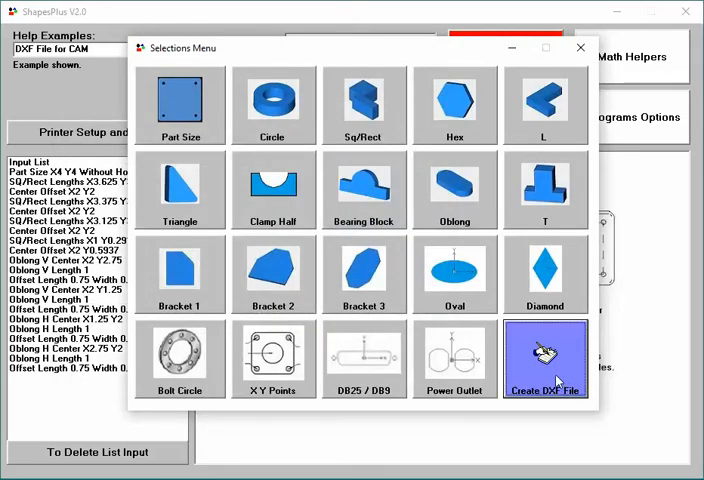
click(544, 360)
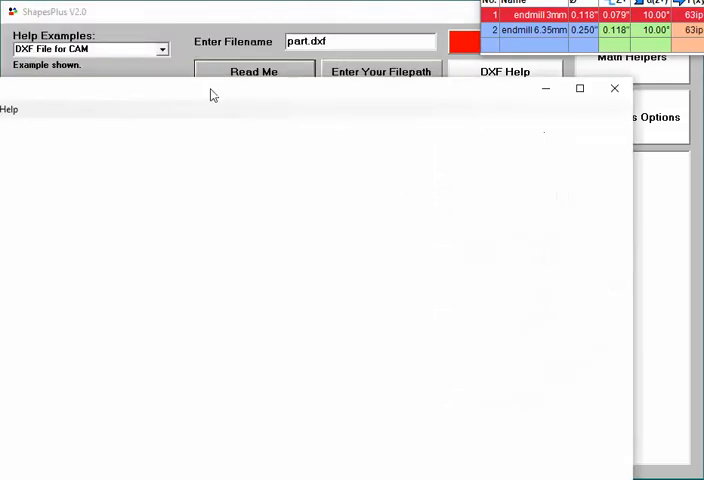
click(614, 88)
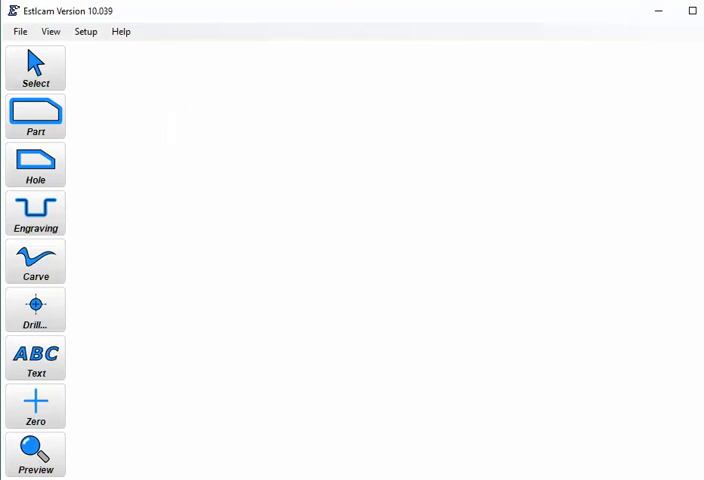
- Open part.dxf from the desktop in Estlcam with Inch as the length unit
click(20, 32)
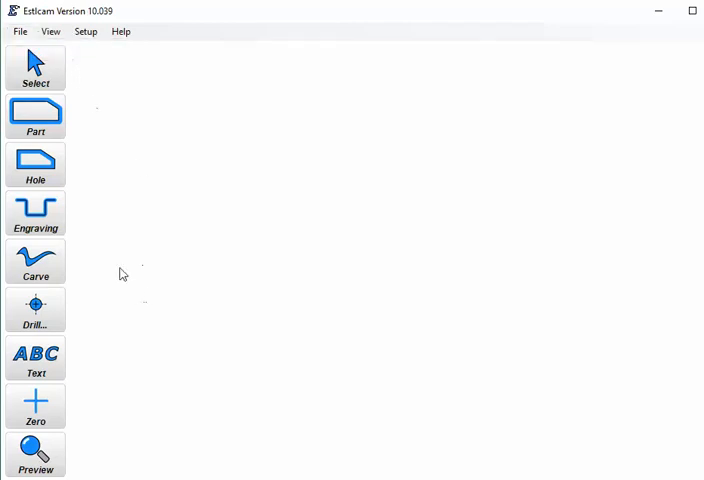
click(20, 32)
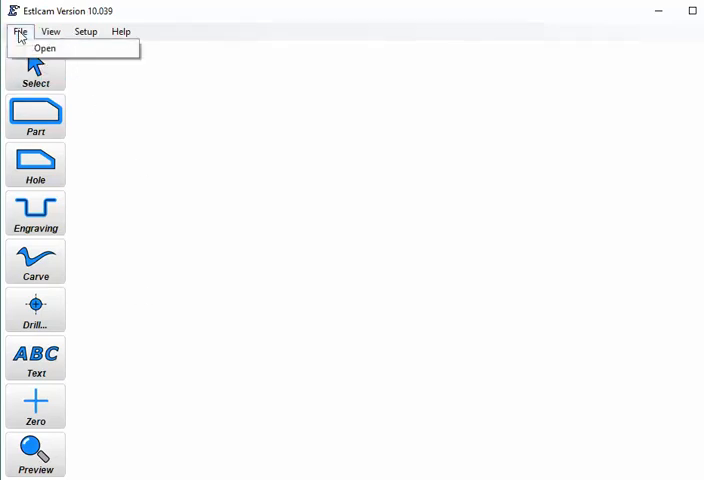
click(44, 48)
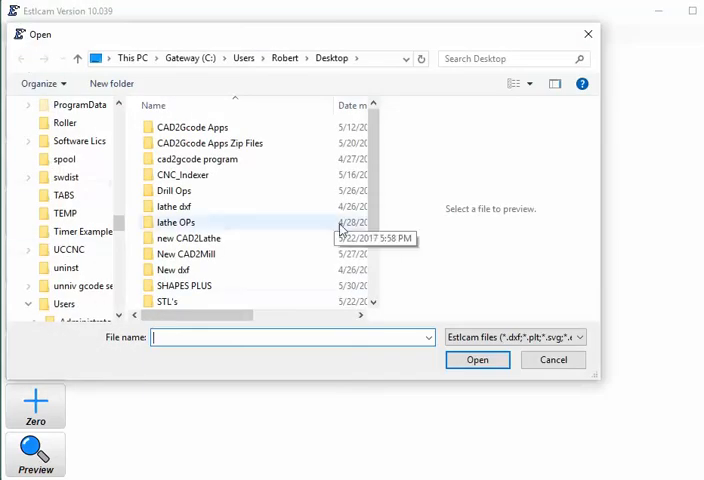
scroll(down, 3)
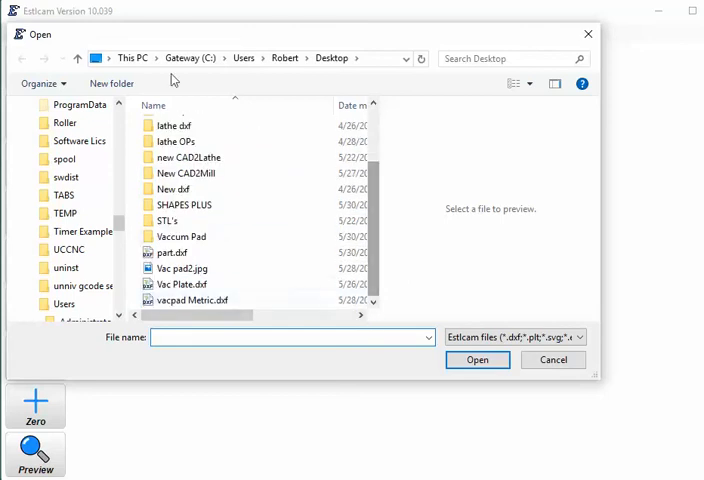
click(552, 360)
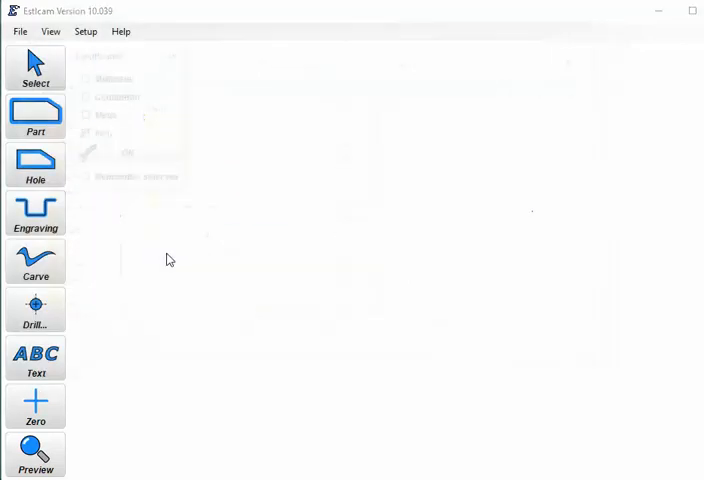
click(84, 134)
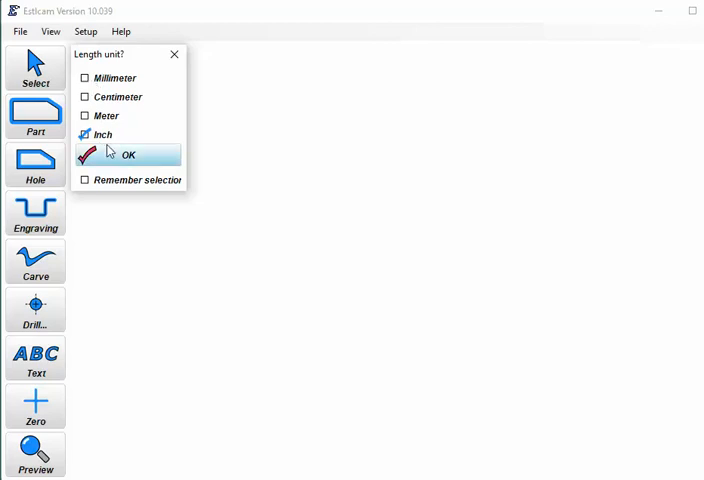
click(128, 154)
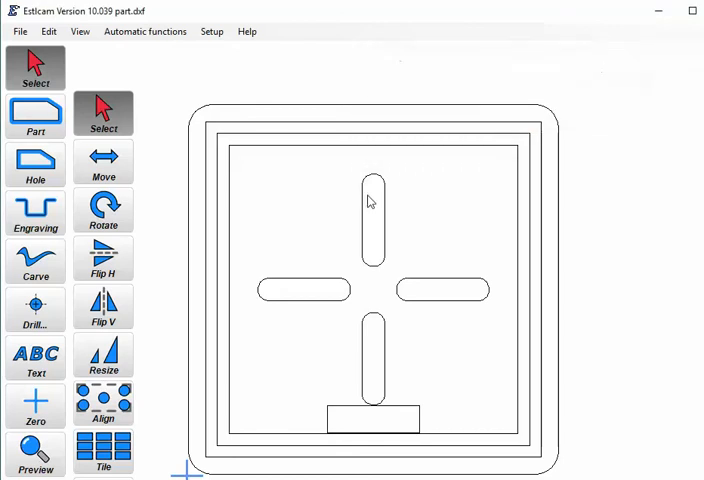
mouse_move(420, 28)
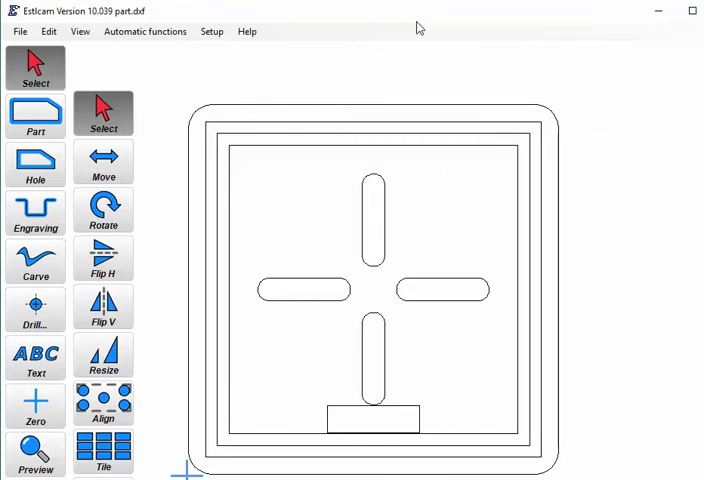
mouse_move(366, 30)
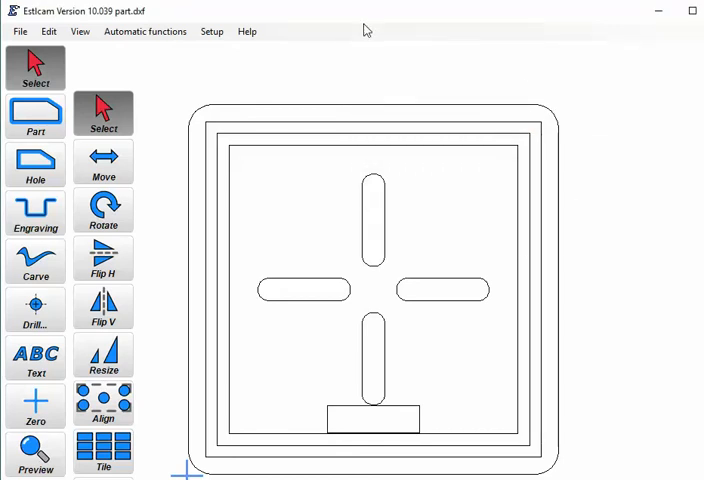
mouse_move(292, 200)
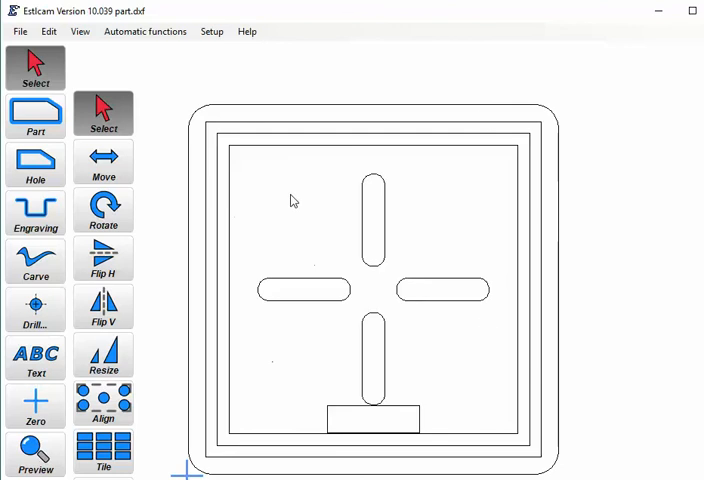
mouse_move(316, 460)
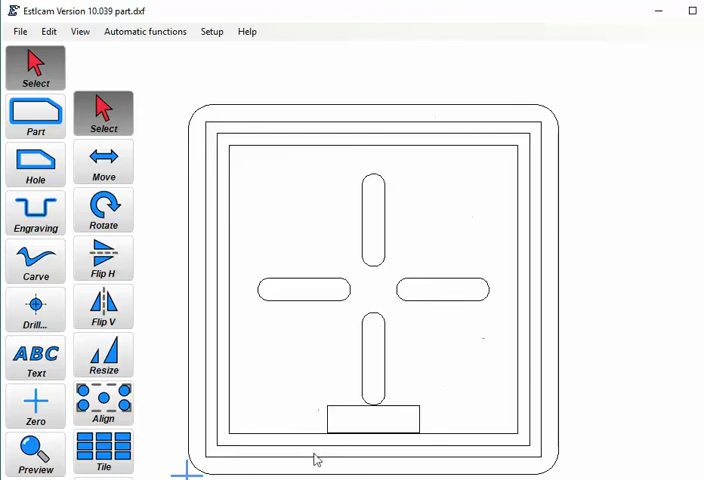
mouse_move(564, 224)
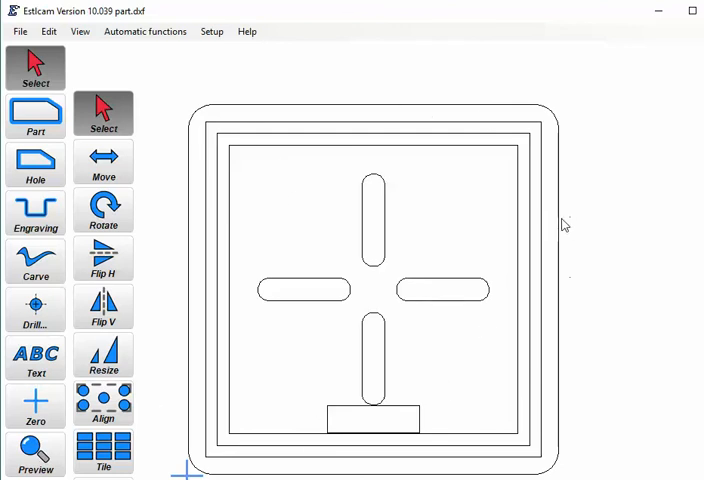
mouse_move(624, 90)
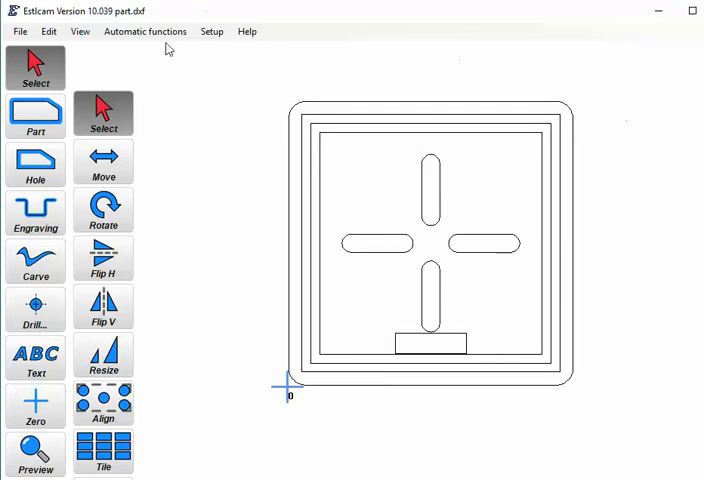
mouse_move(140, 14)
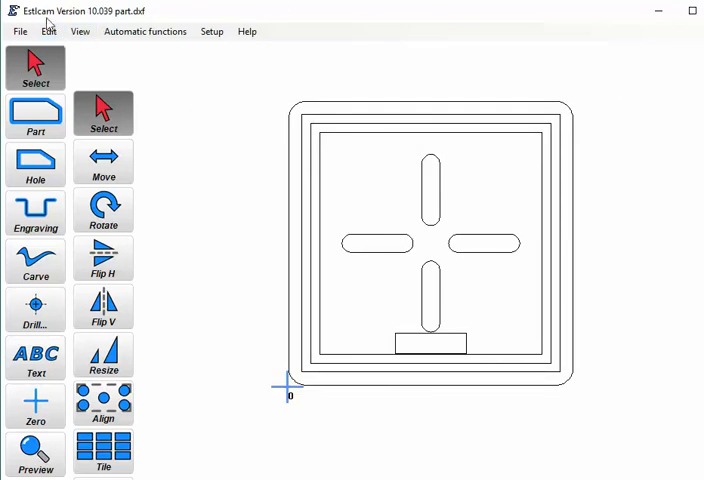
mouse_move(224, 56)
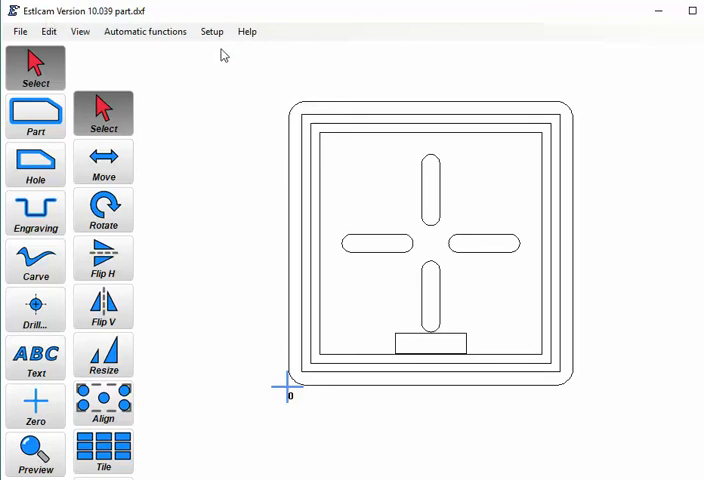
mouse_move(180, 88)
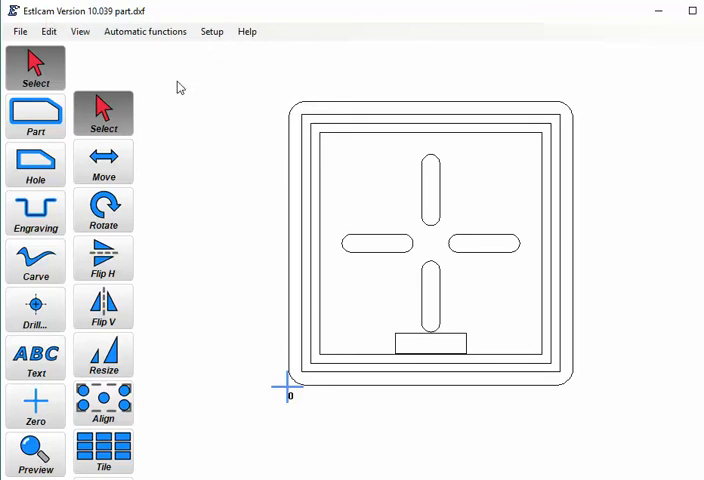
mouse_move(586, 420)
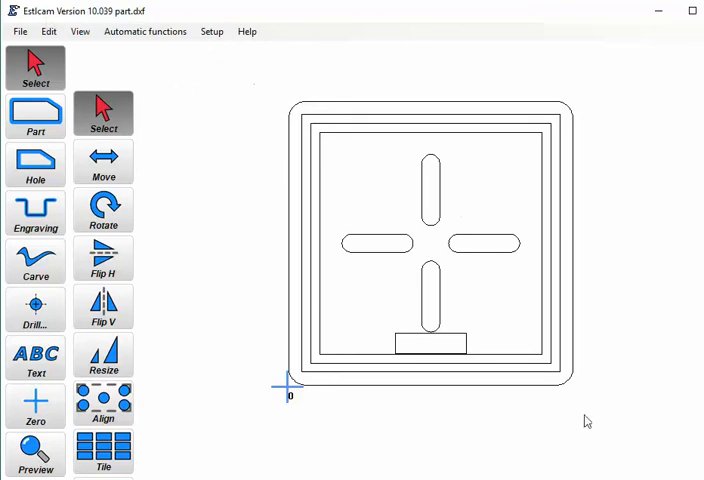